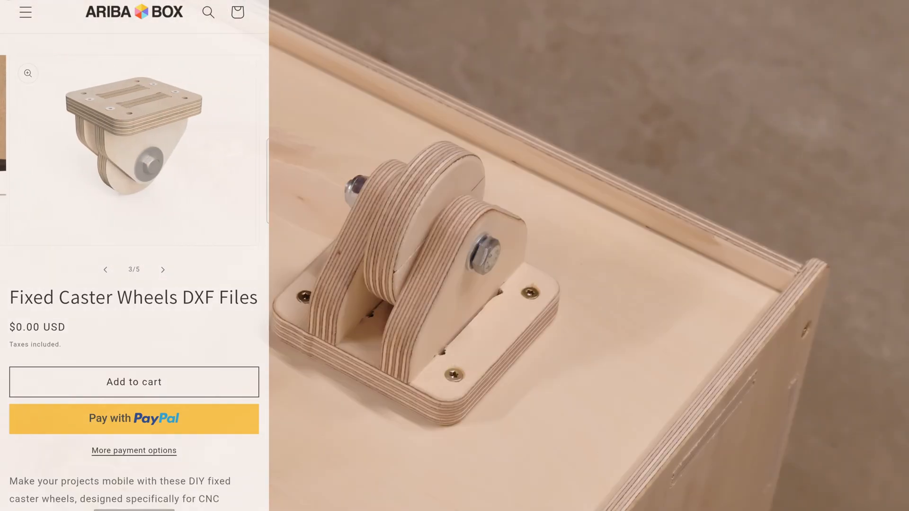
Step: Open the free Blast Gates DXF Files product page from the Fixed Caster Wheels page
{"action": "left_click", "coordinate": [163, 269]}
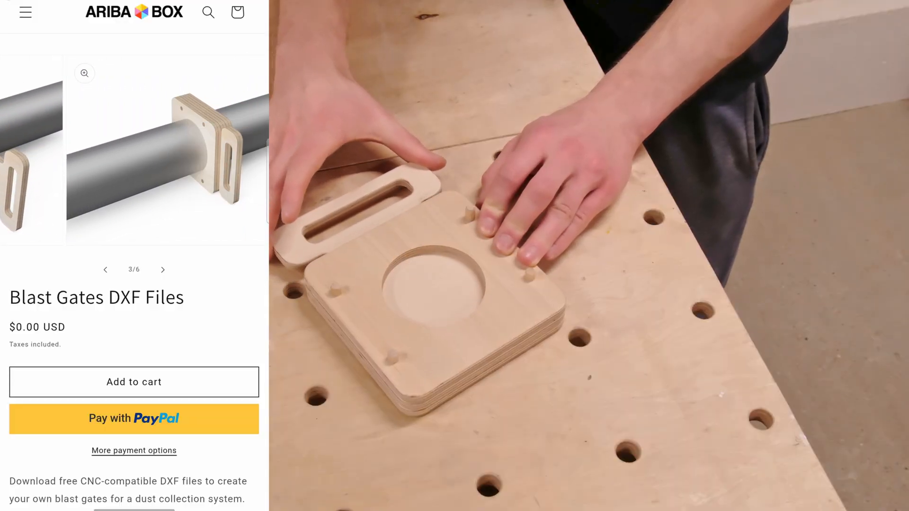